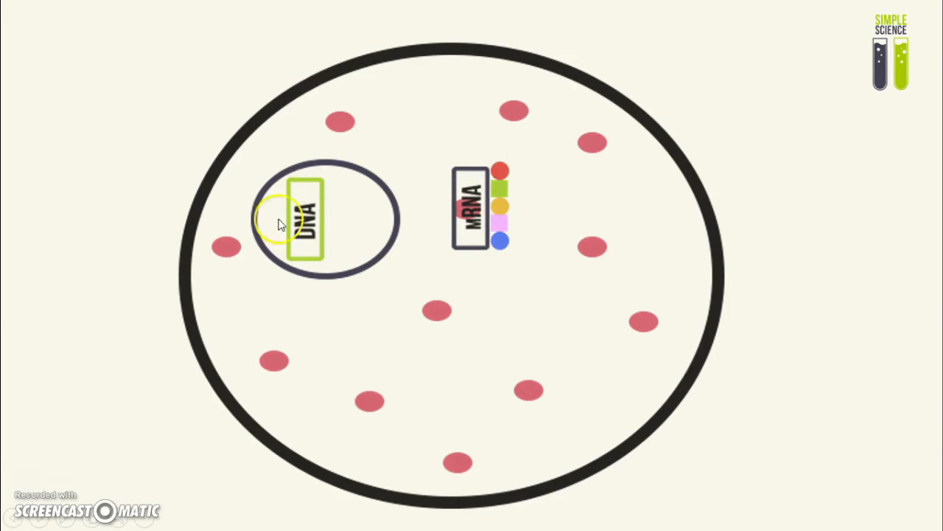
{"action": "mouse_move", "coordinate": [325, 194]}
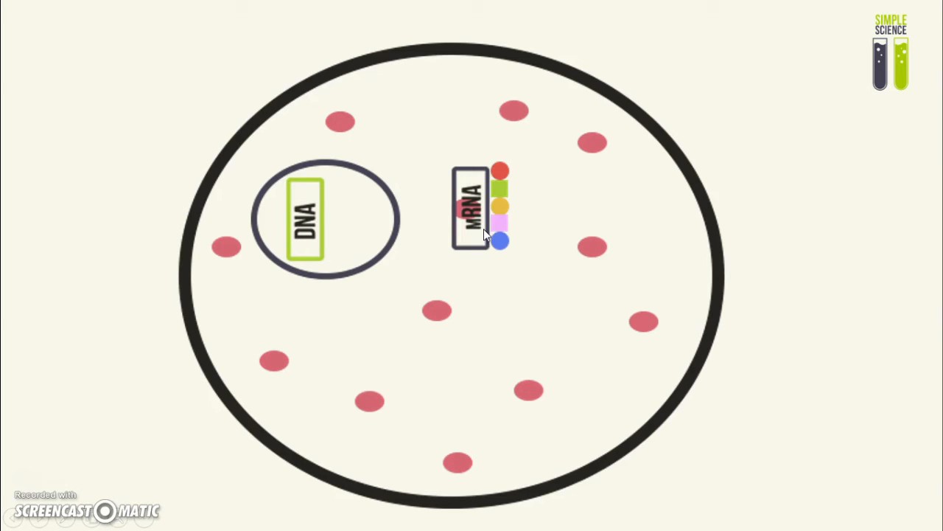
{"action": "mouse_move", "coordinate": [485, 234]}
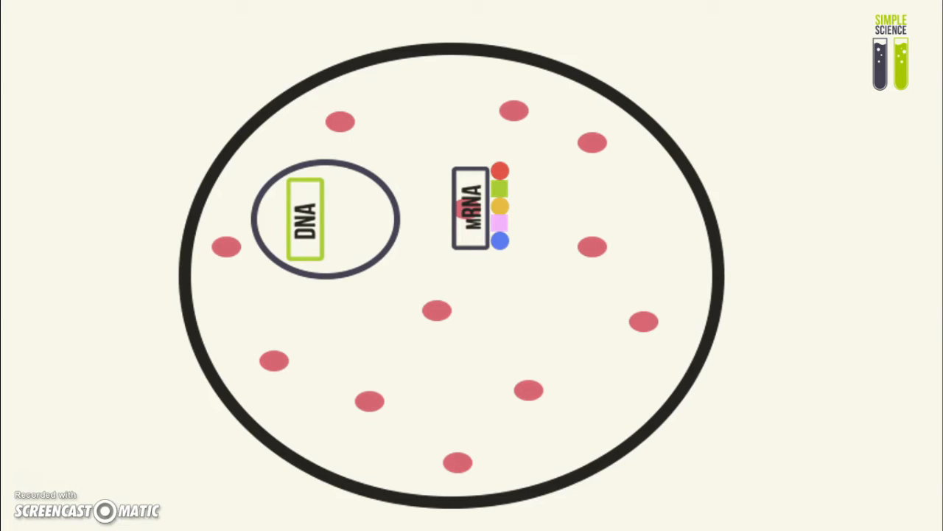